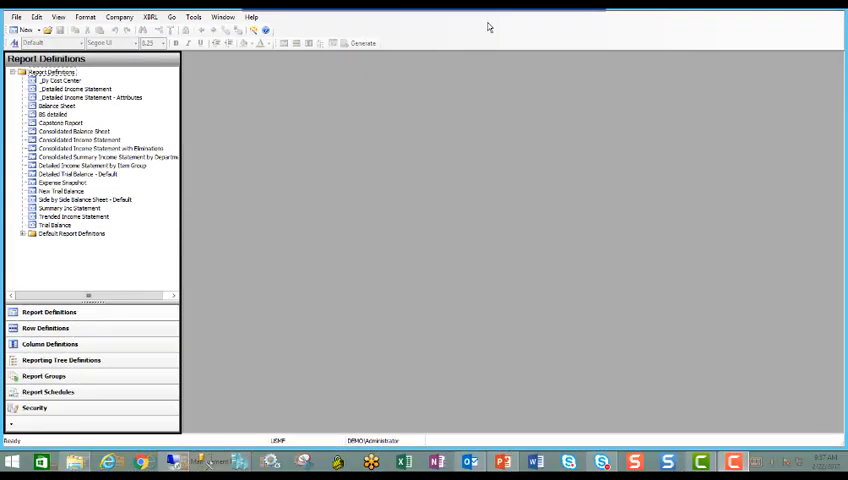
pyautogui.moveTo(324, 130)
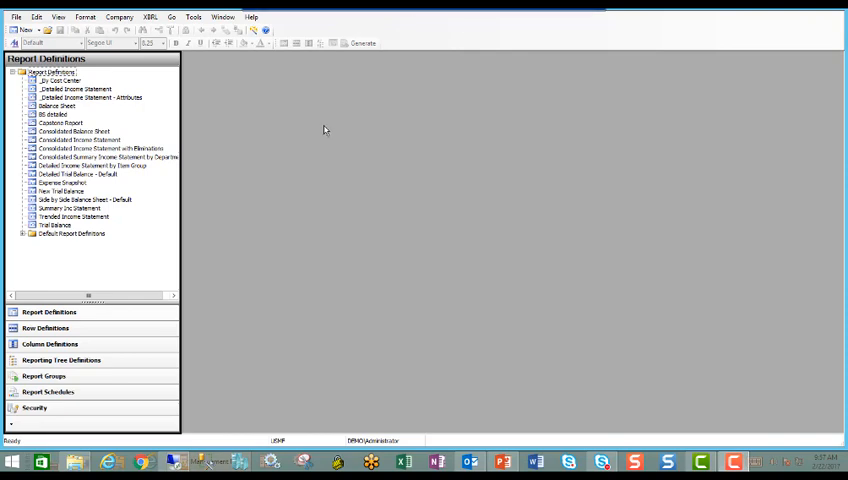
pyautogui.moveTo(110, 310)
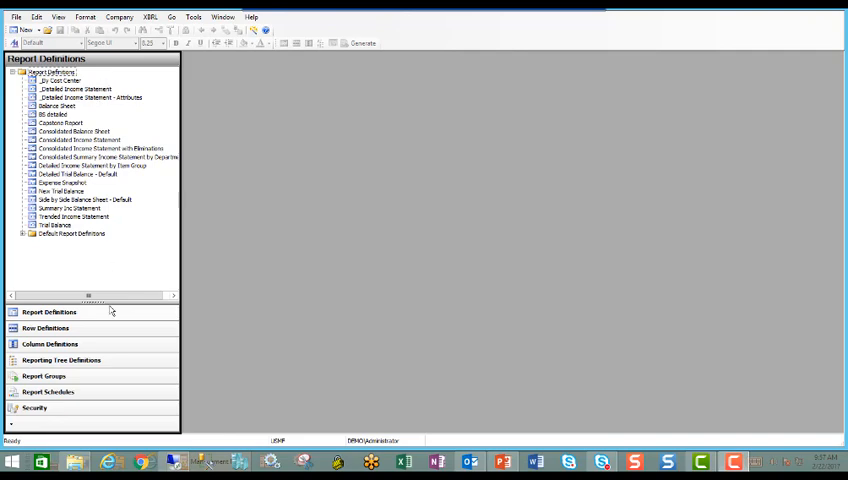
pyautogui.moveTo(156, 280)
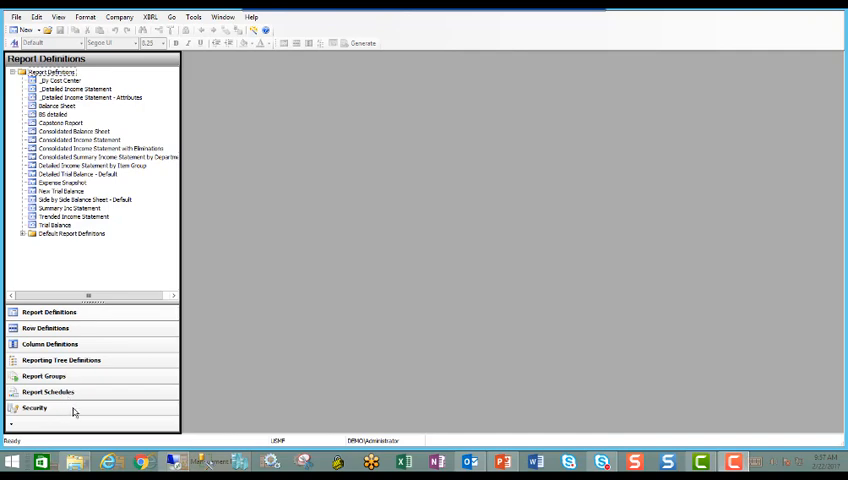
pyautogui.moveTo(536, 28)
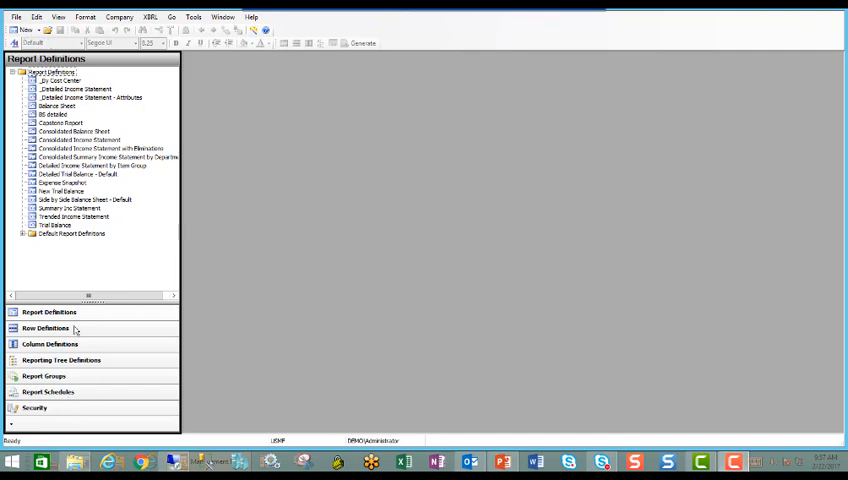
# Switch to the Row Definitions library and select Summary Income Statement.
pyautogui.click(44, 328)
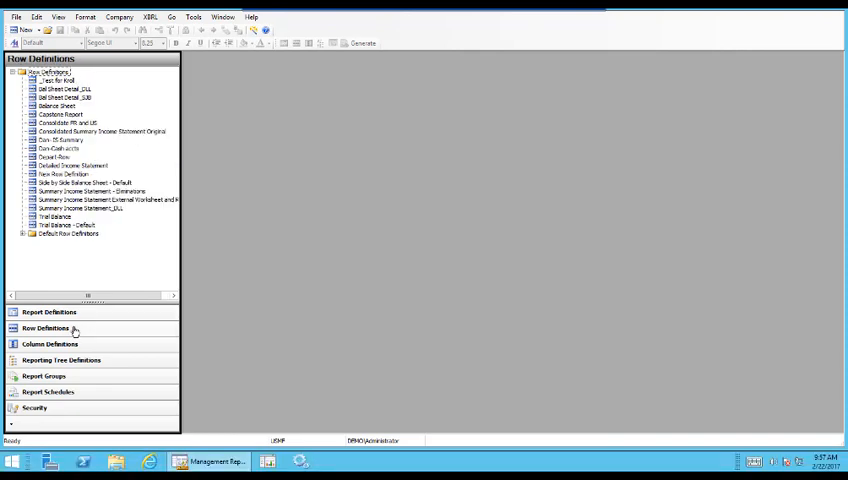
pyautogui.moveTo(72, 232)
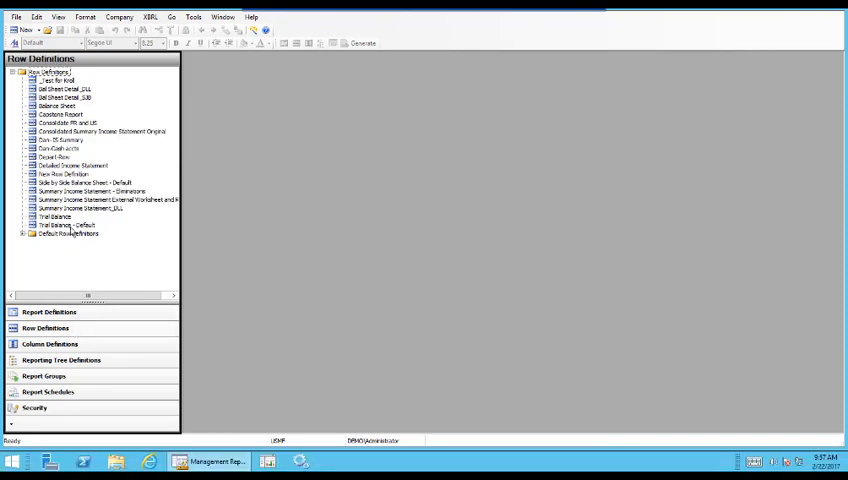
pyautogui.click(80, 208)
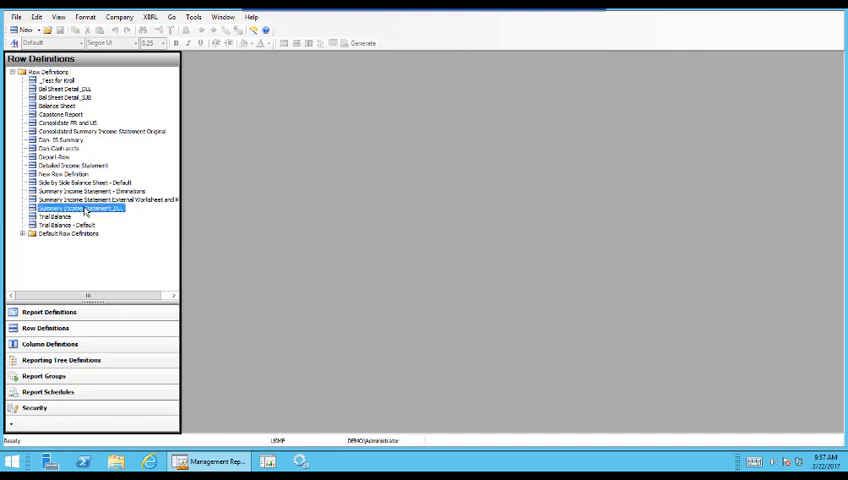
# Open the Summary Income Statement row definition in the designer.
pyautogui.doubleClick(82, 220)
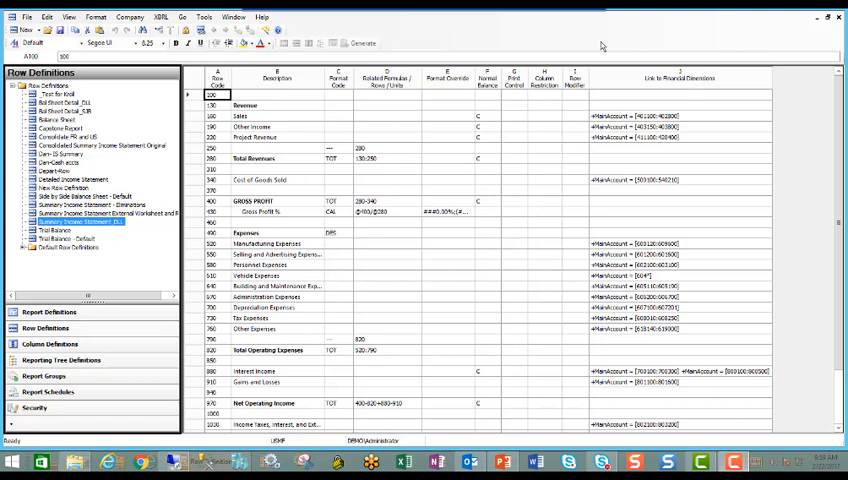
pyautogui.moveTo(234, 96)
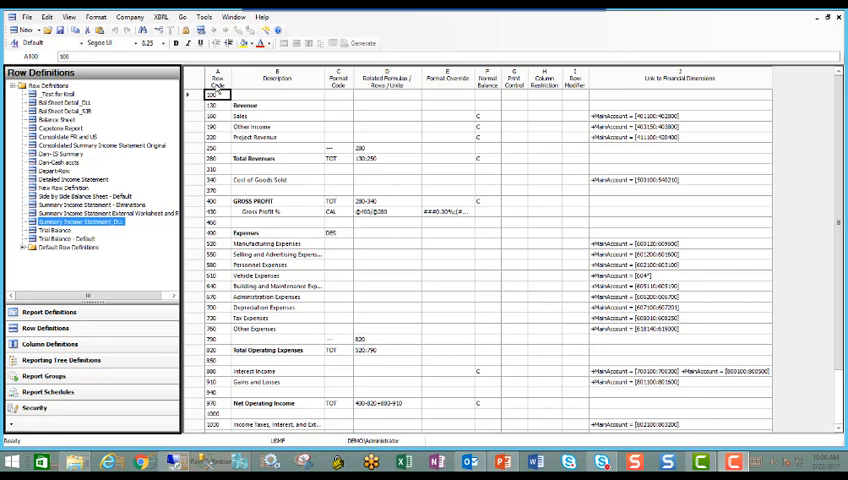
# Bring up the Renumber Rows dialog from the Edit menu.
pyautogui.click(48, 16)
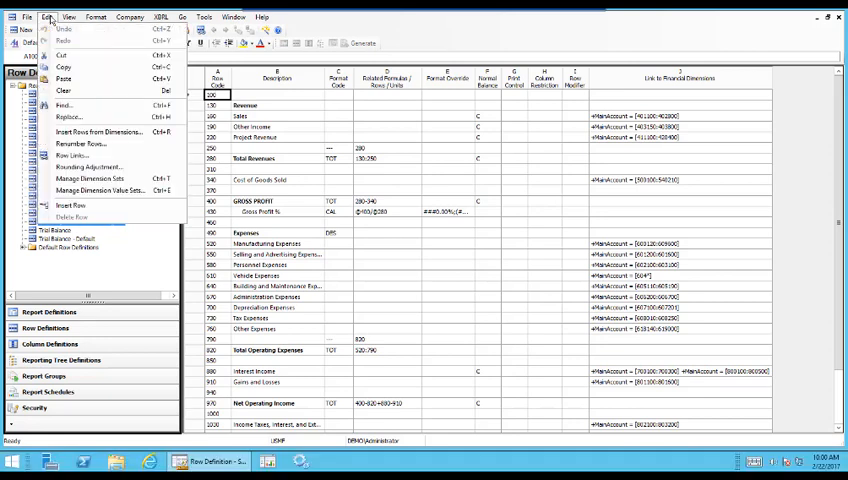
pyautogui.moveTo(80, 144)
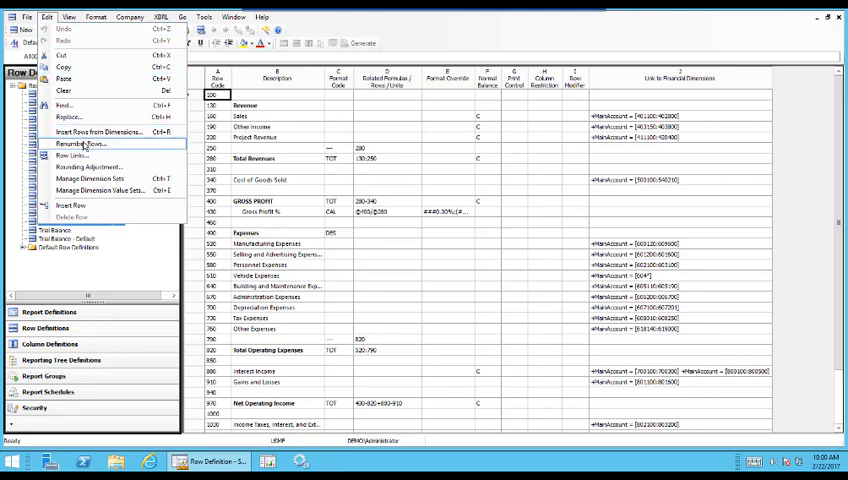
pyautogui.click(80, 144)
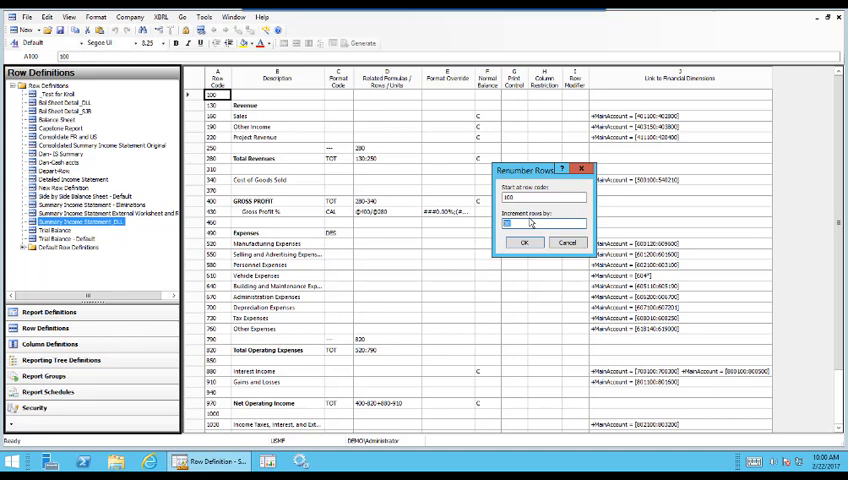
pyautogui.moveTo(548, 232)
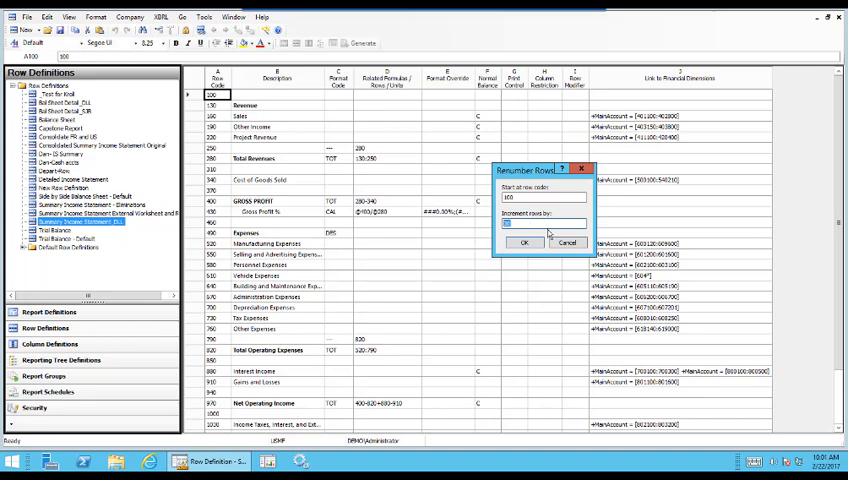
# Dismiss the renumber dialog unchanged and show a row's Format Code choices.
pyautogui.click(524, 242)
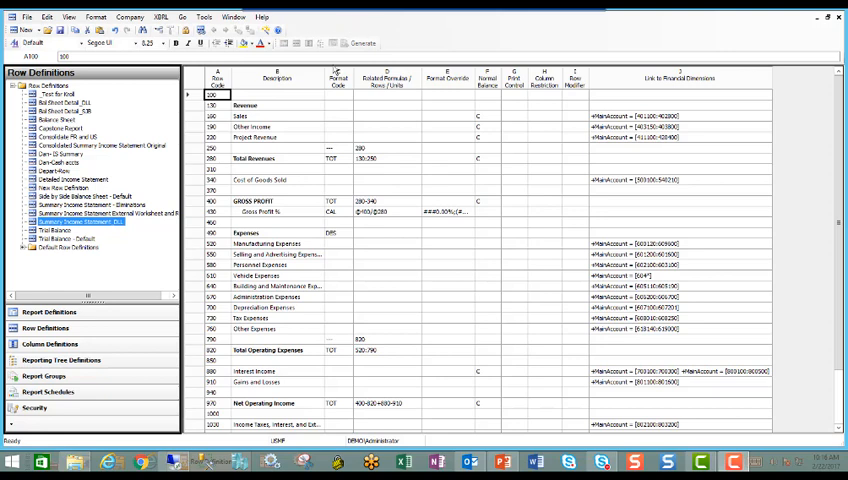
pyautogui.moveTo(278, 108)
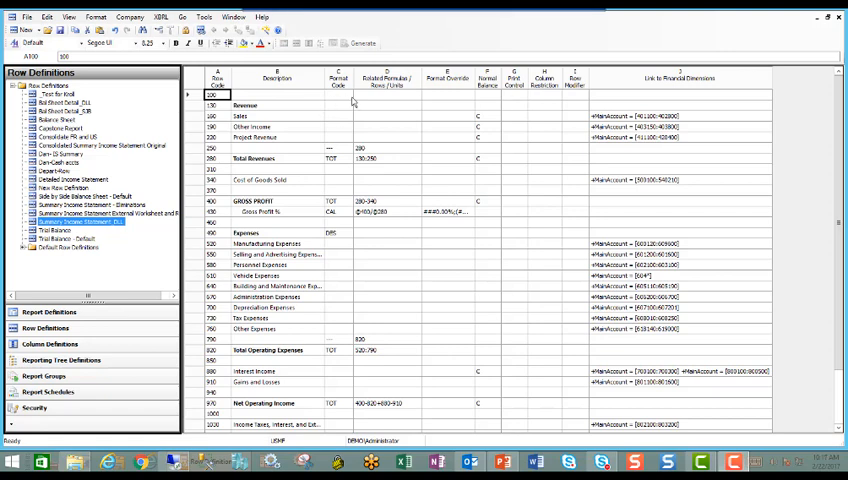
pyautogui.click(352, 96)
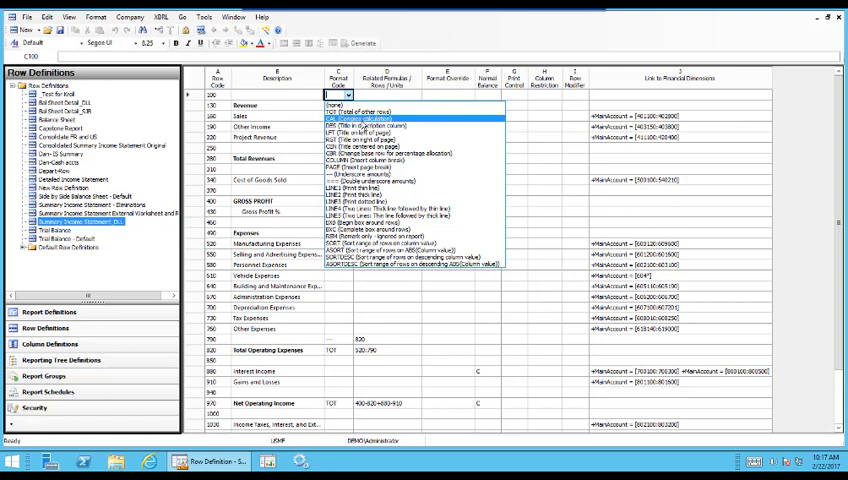
pyautogui.moveTo(364, 130)
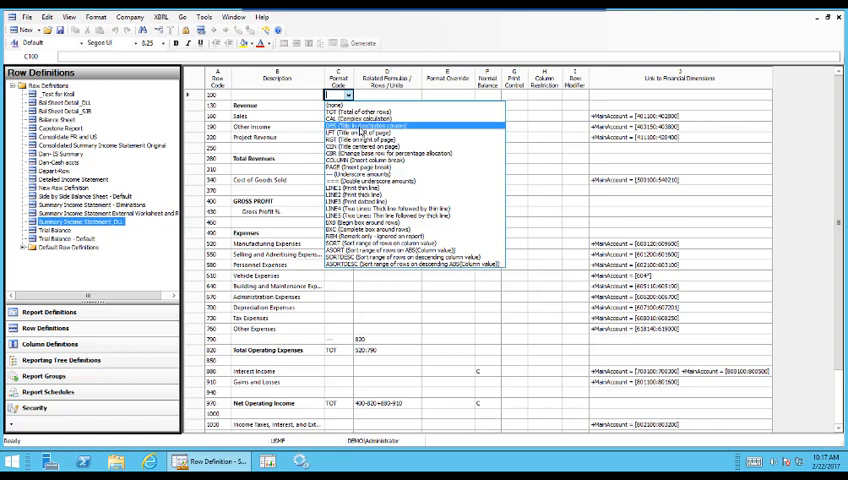
pyautogui.moveTo(400, 130)
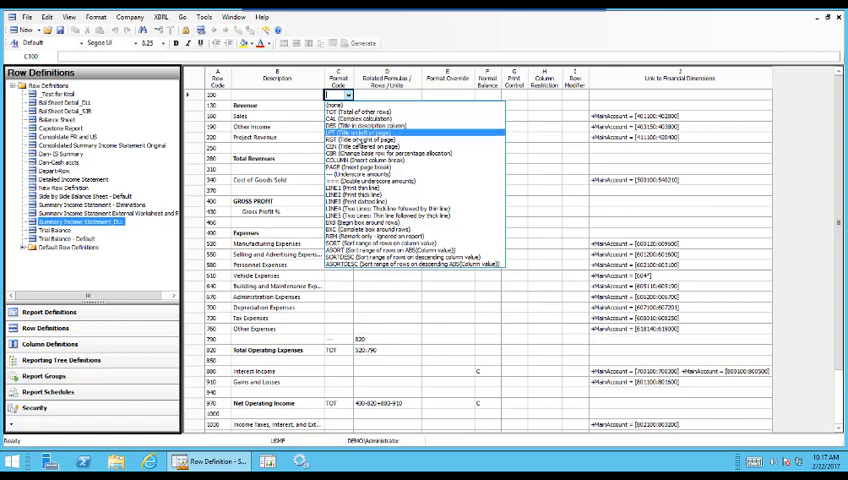
pyautogui.moveTo(384, 152)
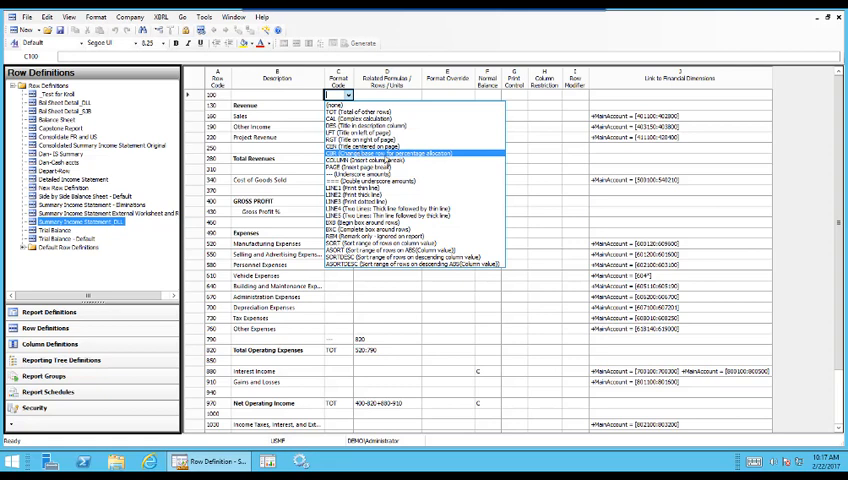
pyautogui.moveTo(400, 180)
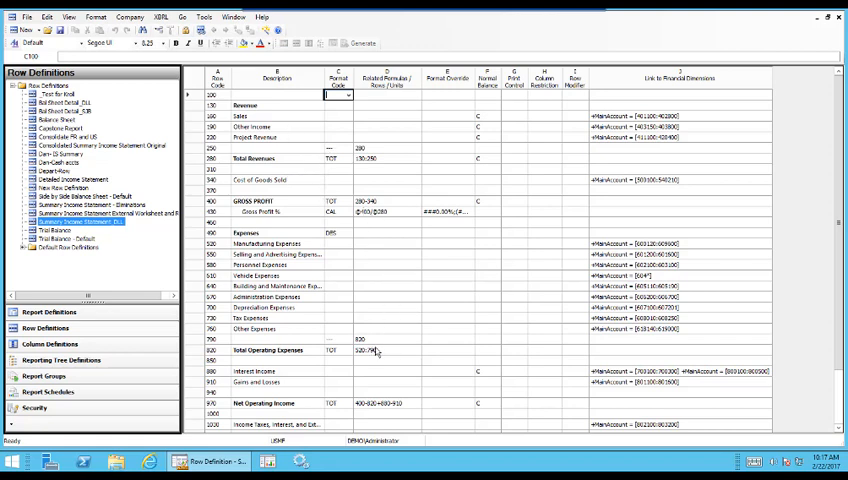
pyautogui.moveTo(396, 210)
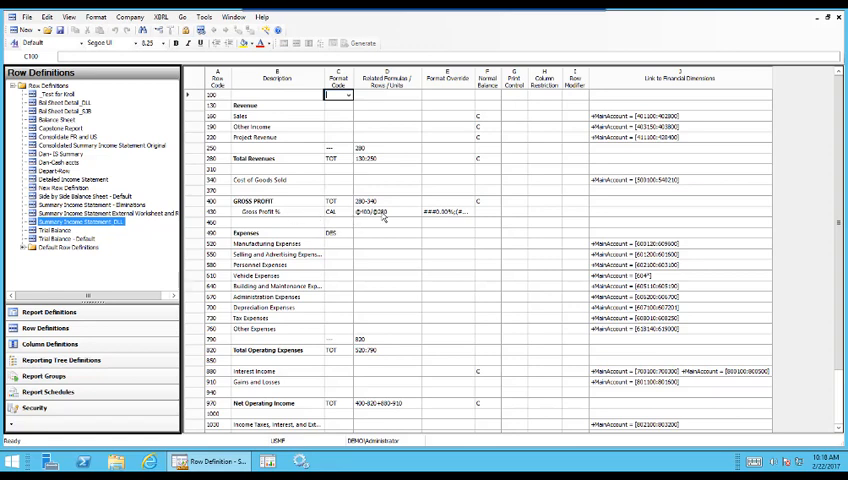
pyautogui.moveTo(396, 214)
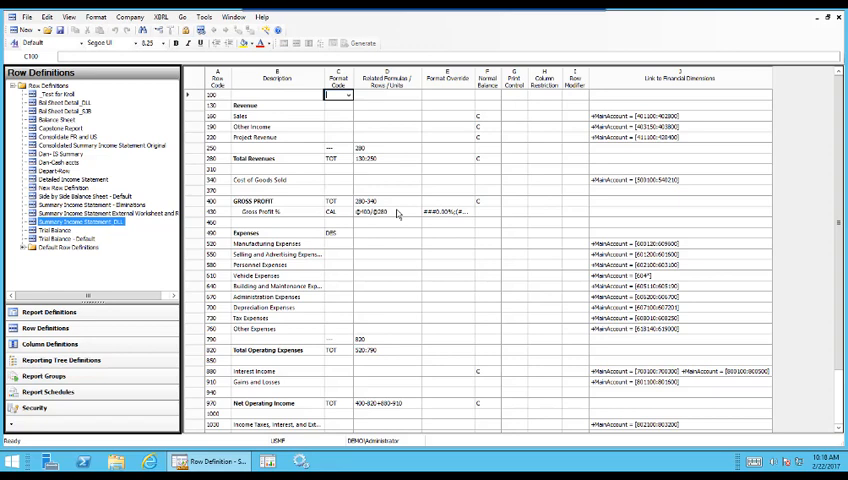
pyautogui.moveTo(390, 164)
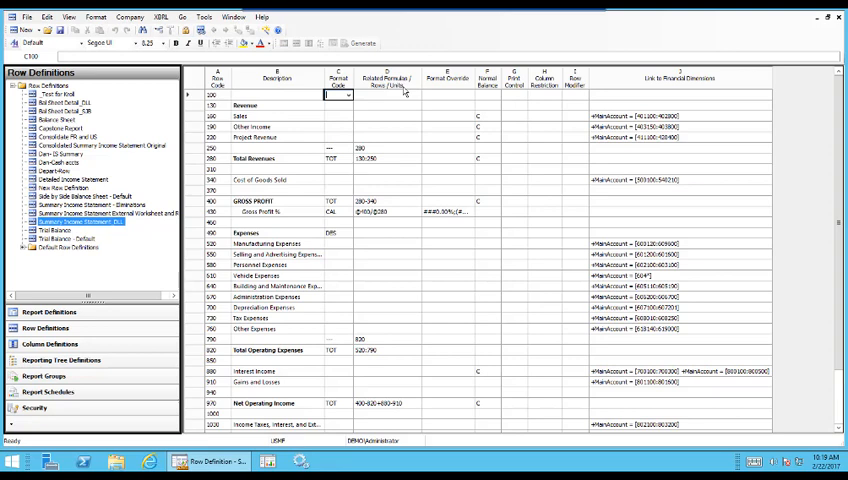
pyautogui.moveTo(406, 212)
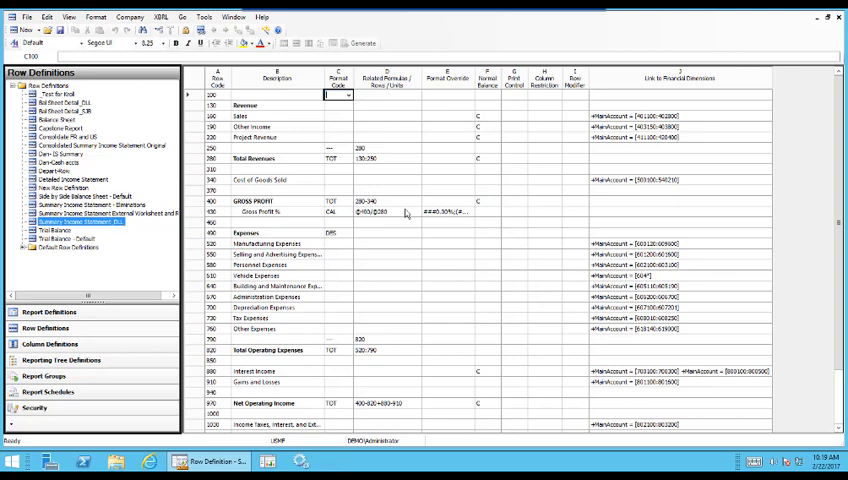
pyautogui.moveTo(490, 118)
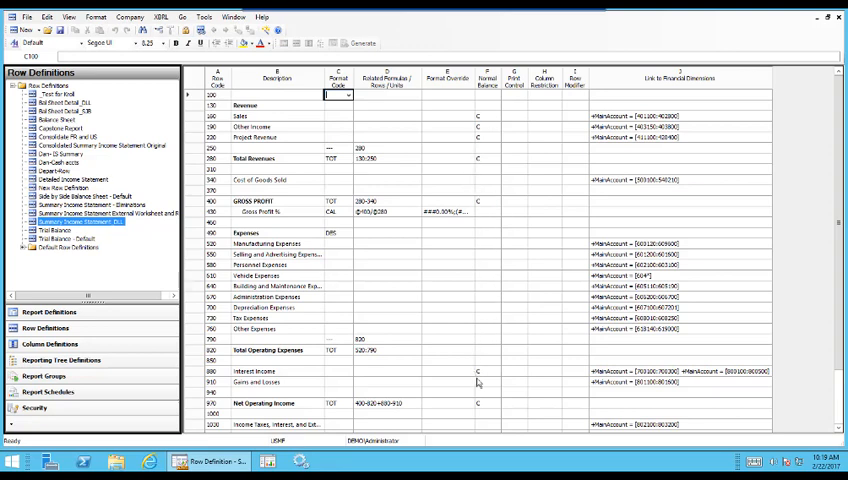
pyautogui.moveTo(488, 408)
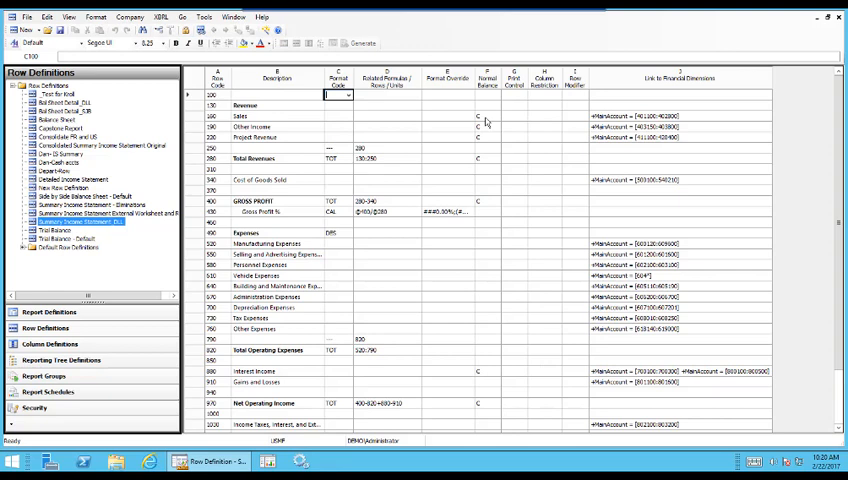
pyautogui.moveTo(466, 120)
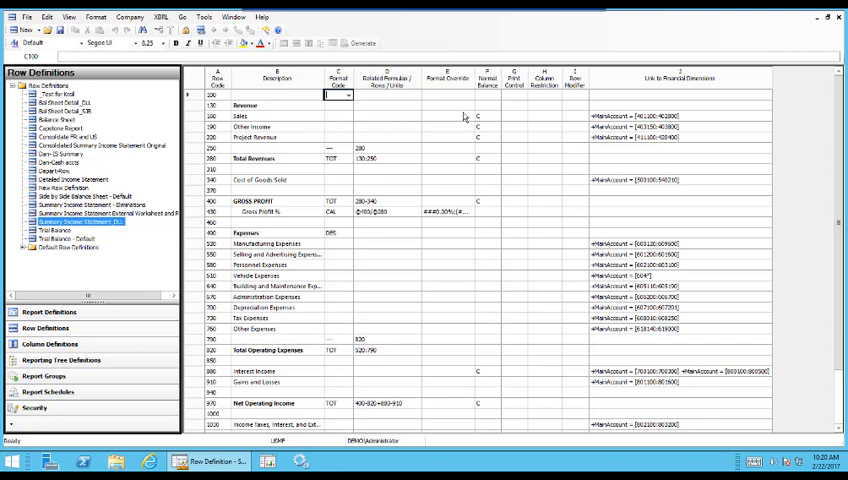
pyautogui.moveTo(470, 96)
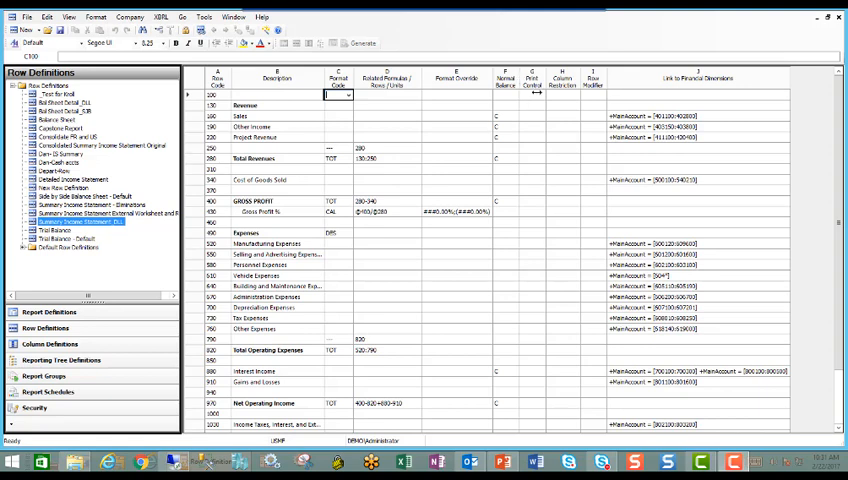
# Bring up the Print Control code choices for a row.
pyautogui.click(532, 94)
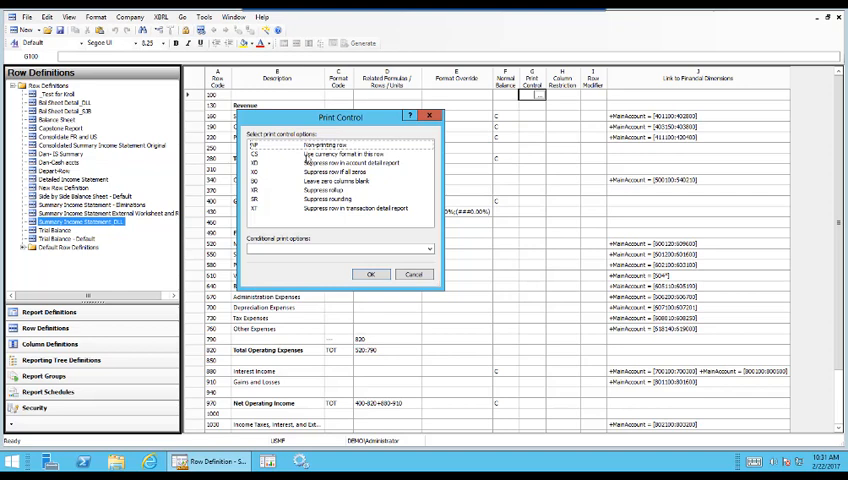
pyautogui.moveTo(350, 144)
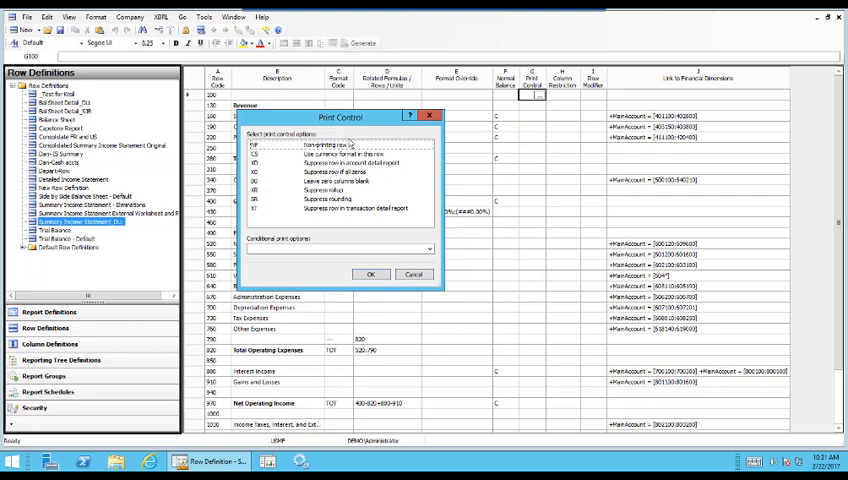